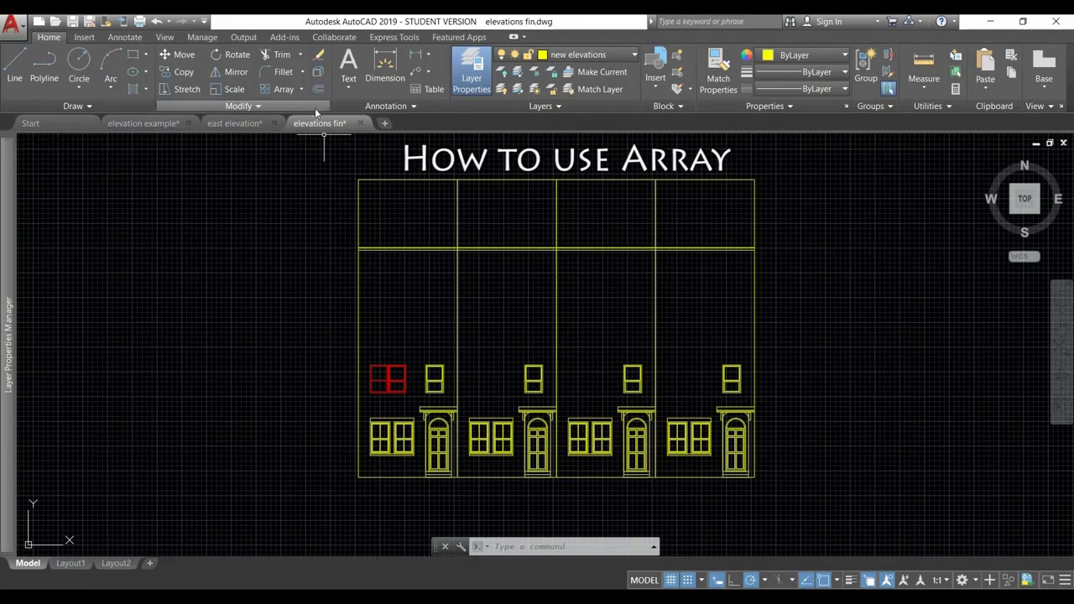
Step: Open the Array dropdown to reveal the rectangular, path and polar array types
left_click(302, 89)
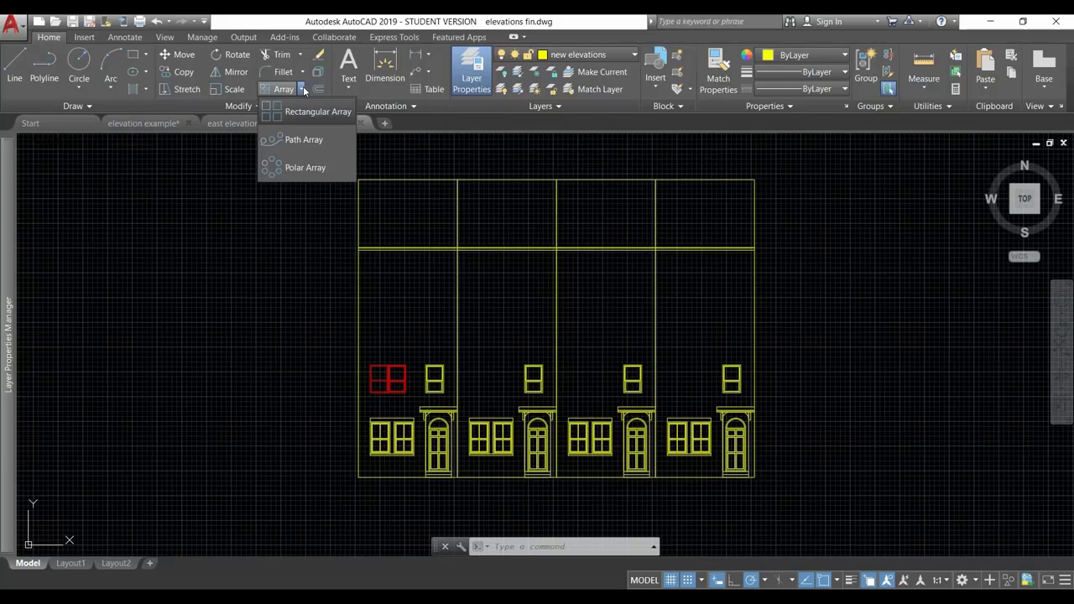
mouse_move(318, 112)
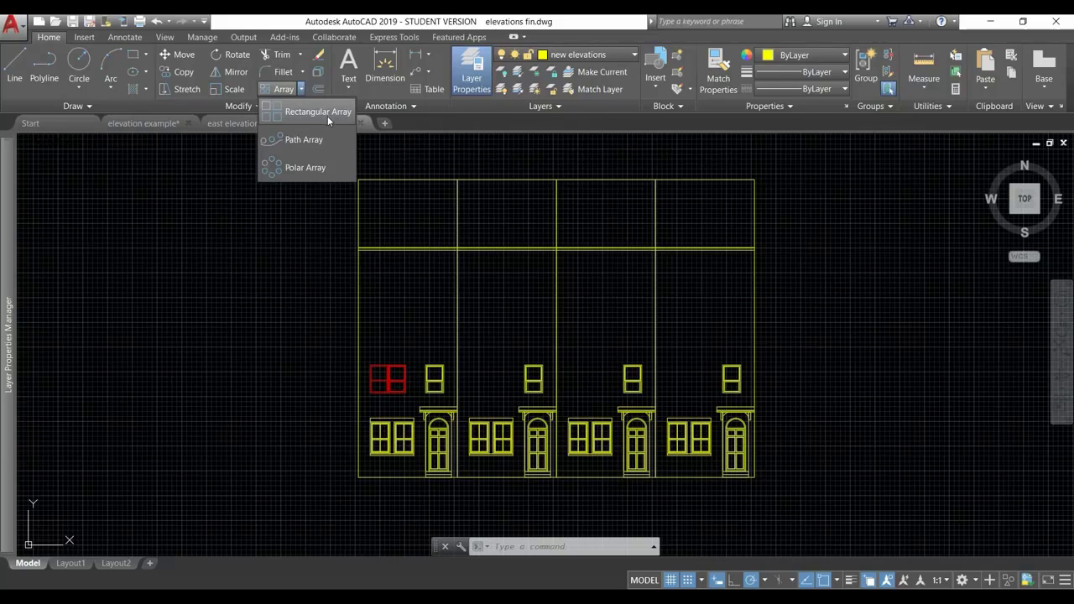
mouse_move(328, 116)
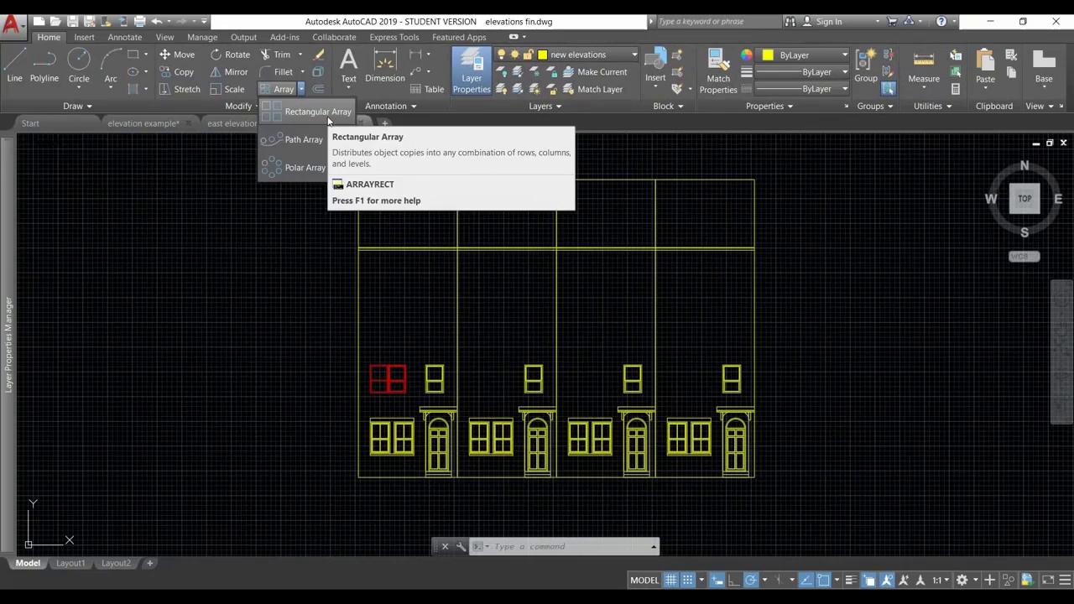
Step: Start a rectangular array of the red window, previewing the default 4 columns by 3 rows
left_click(317, 111)
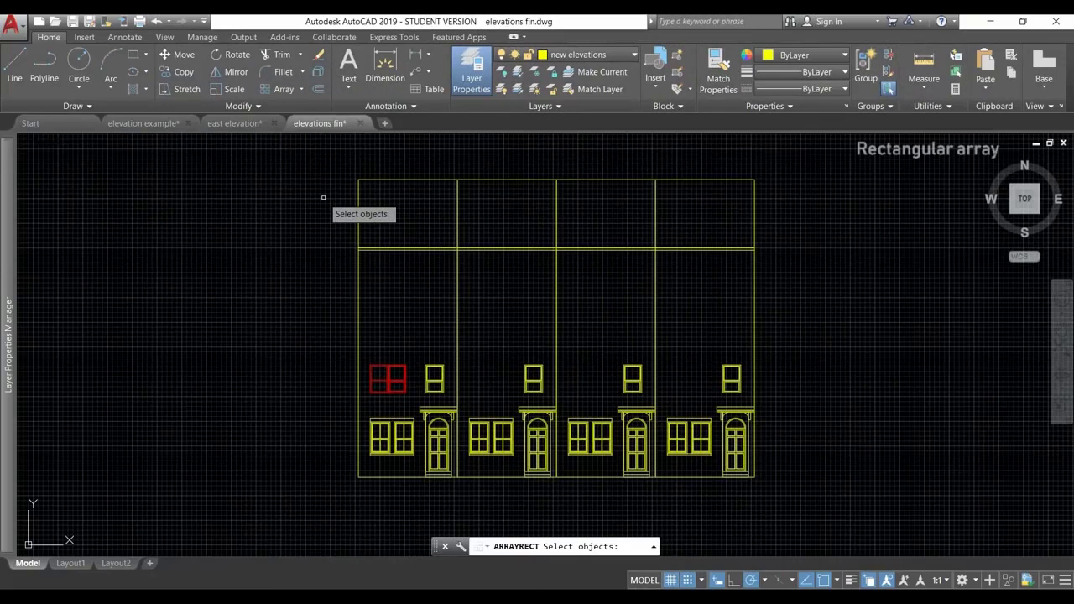
mouse_move(407, 398)
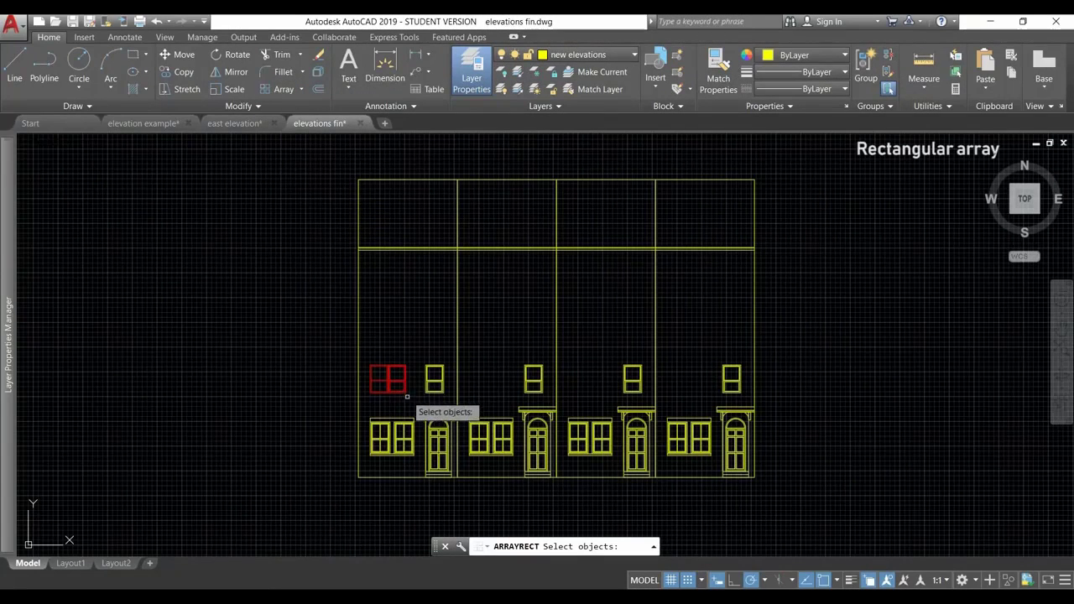
left_click(370, 345)
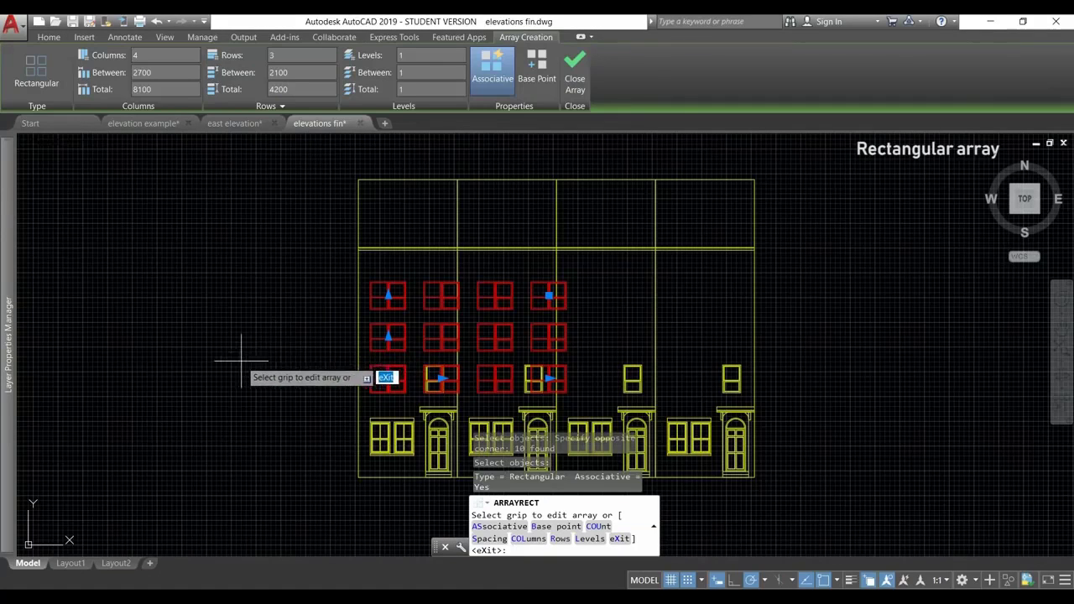
mouse_move(210, 332)
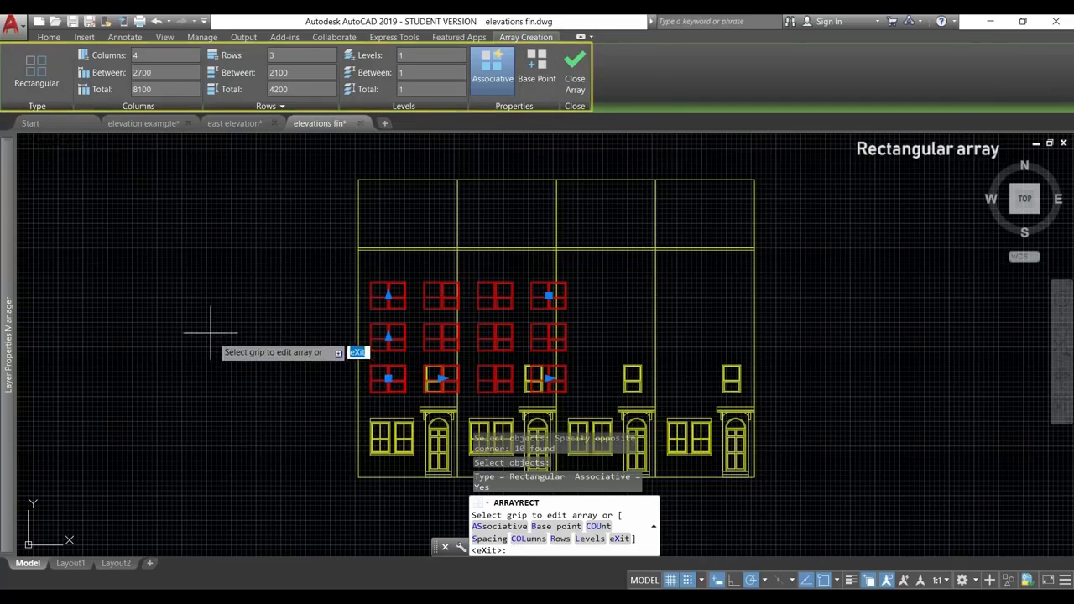
mouse_move(155, 282)
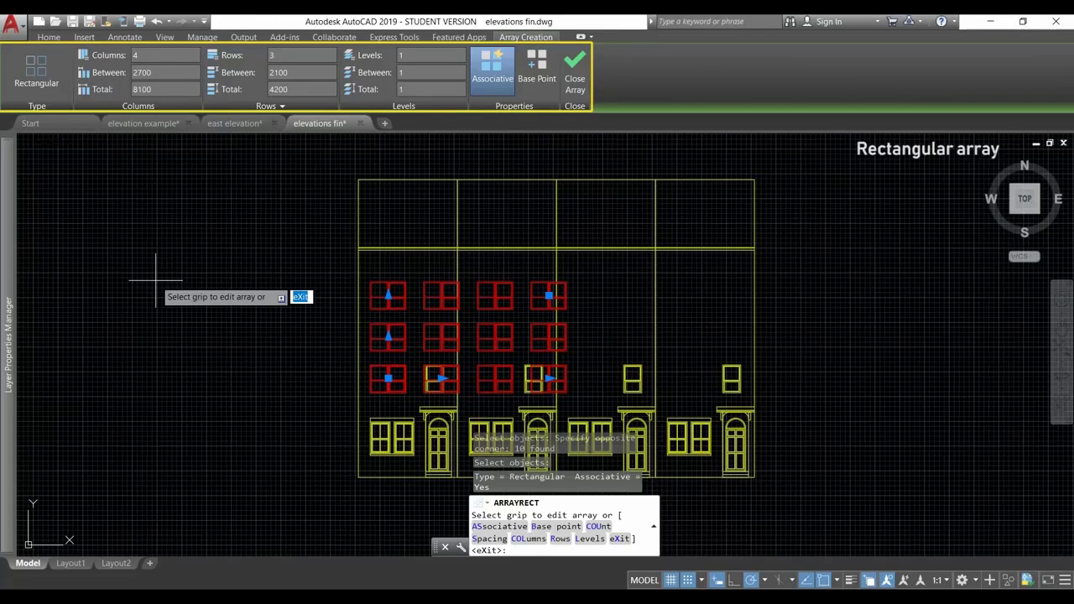
mouse_move(159, 282)
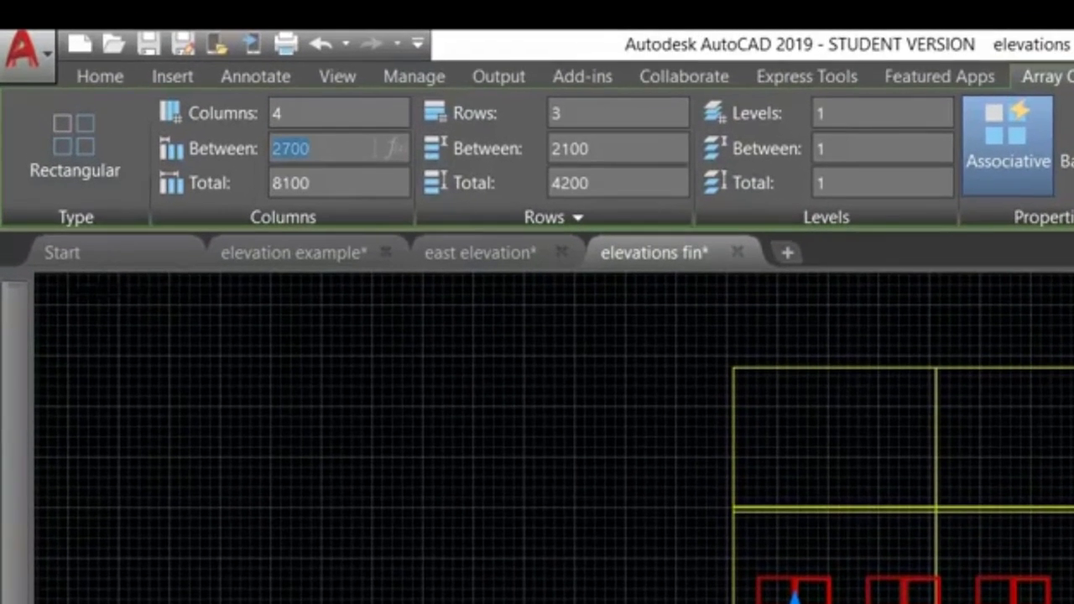
Step: Set the window array's column spacing to 5000 so each bay holds one window
type("5000")
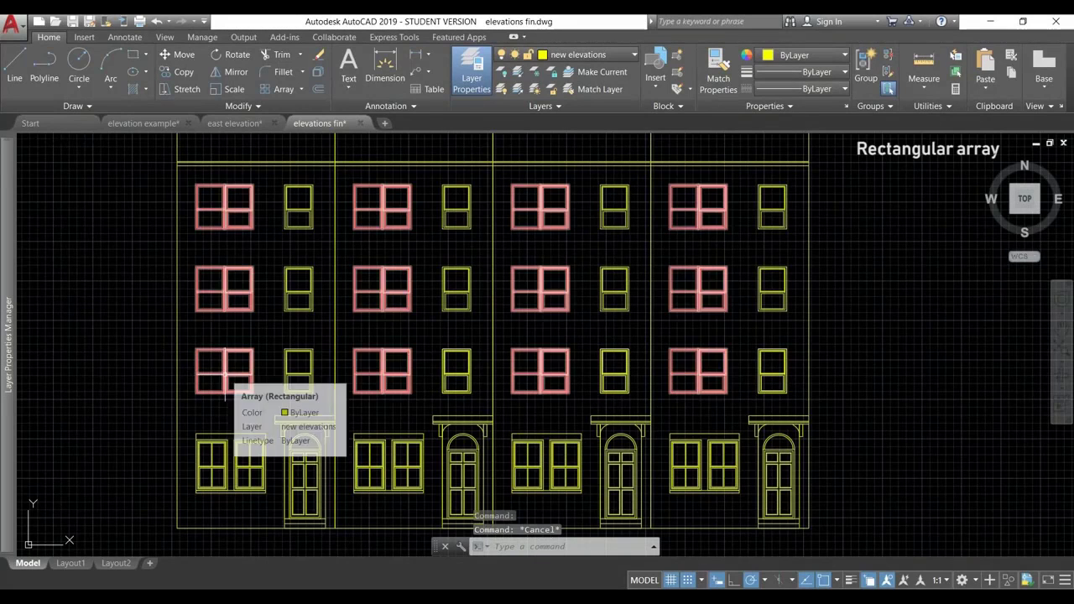
Step: Change the window array's row spacing to 2000 using its row grip
left_click(224, 371)
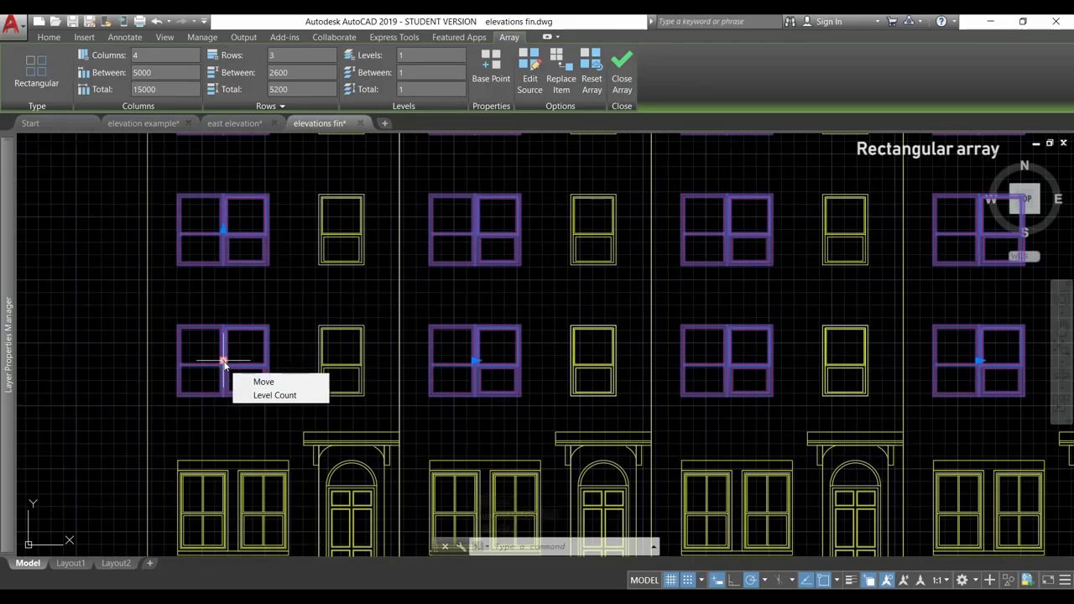
left_click(263, 382)
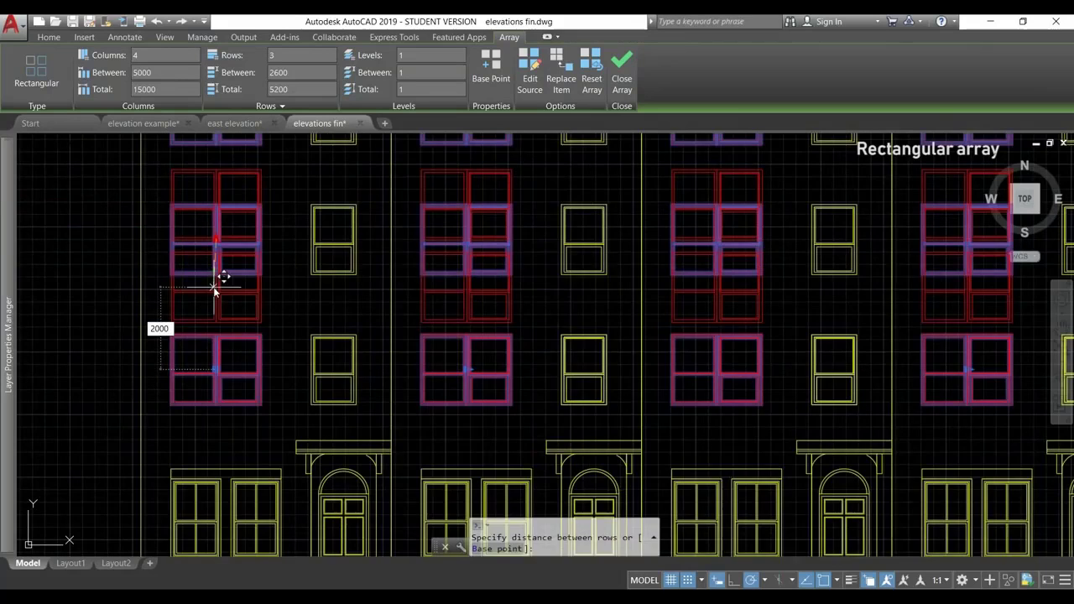
type("2000")
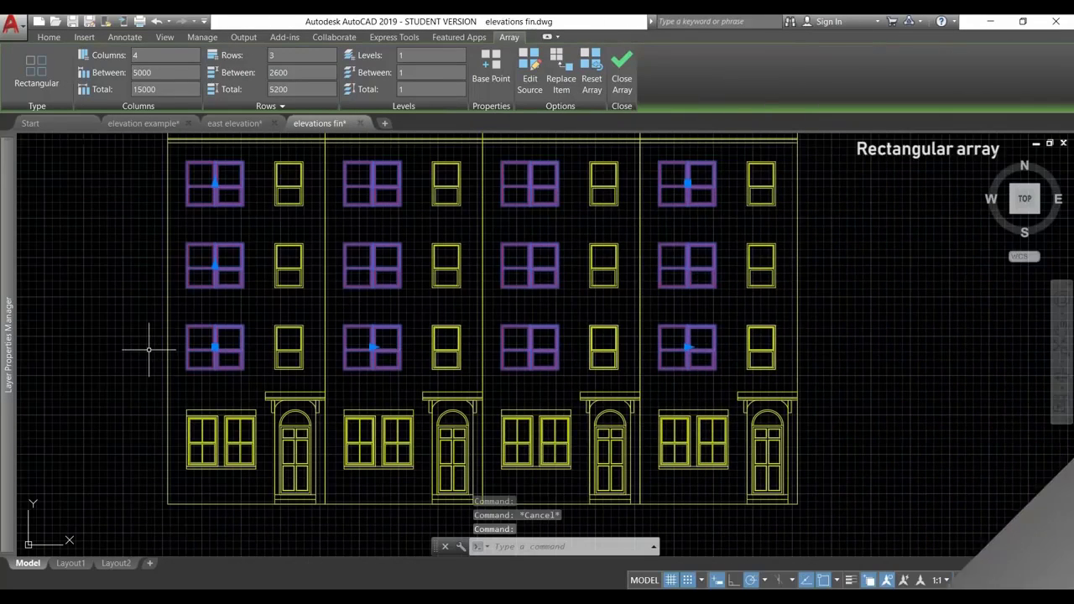
mouse_move(386, 411)
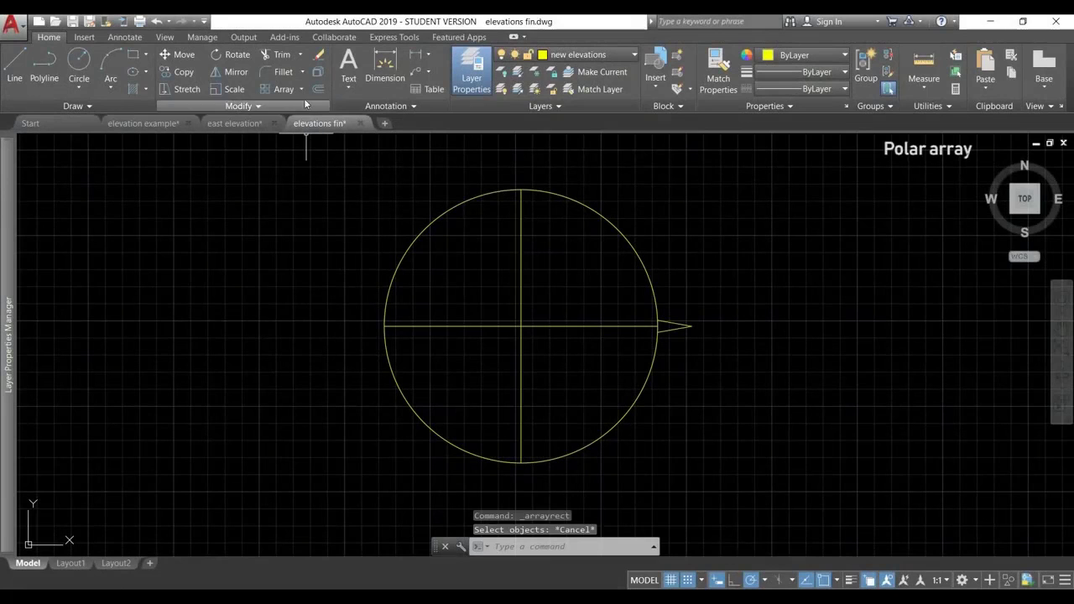
Step: Polar-array the small arrow six times around the circle's centre point
left_click(283, 89)
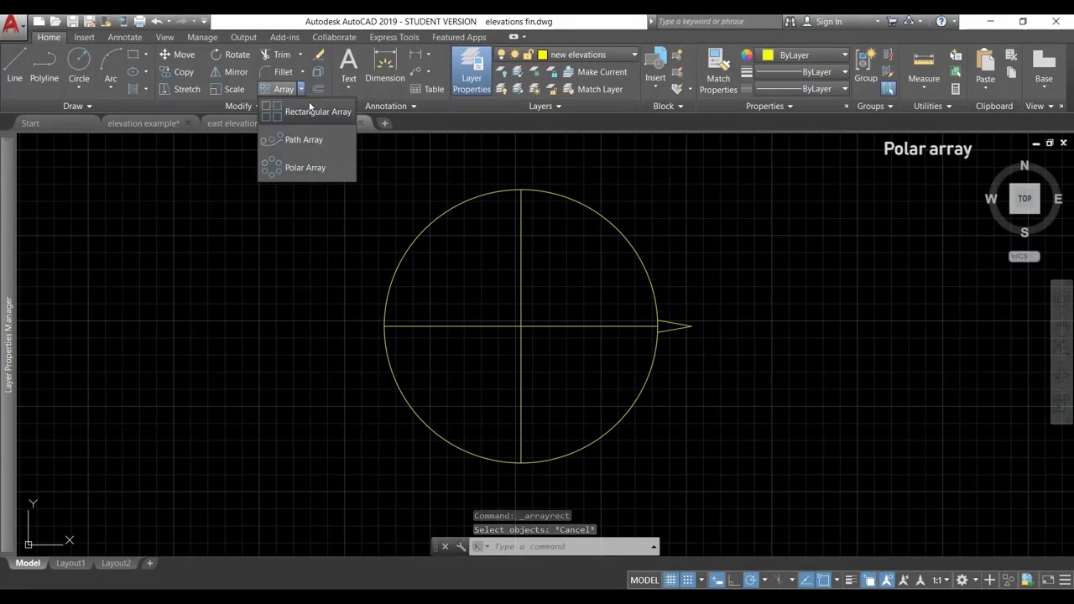
mouse_move(336, 167)
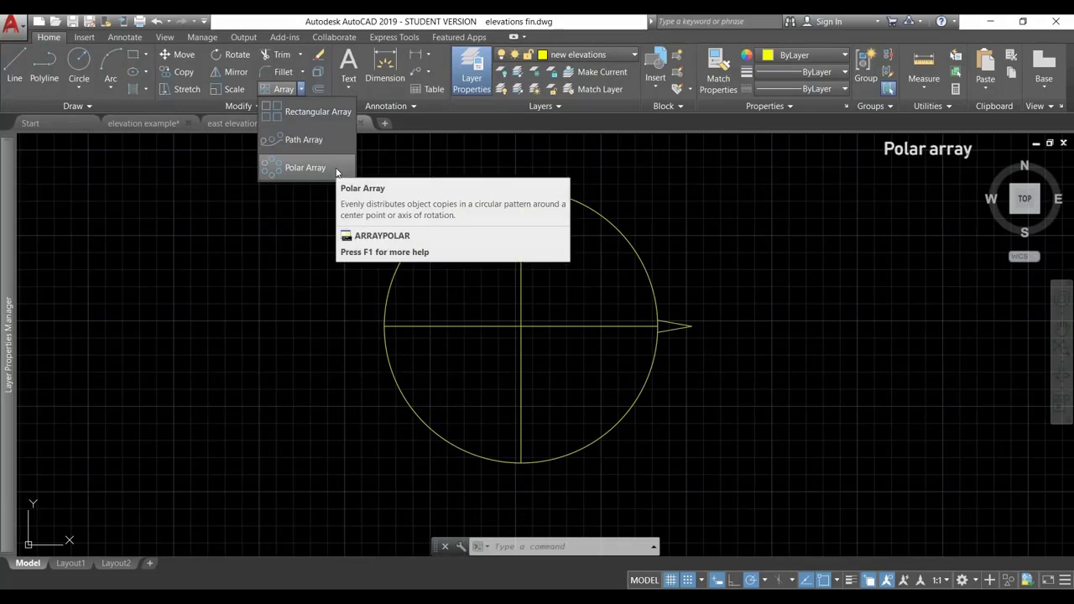
left_click(305, 167)
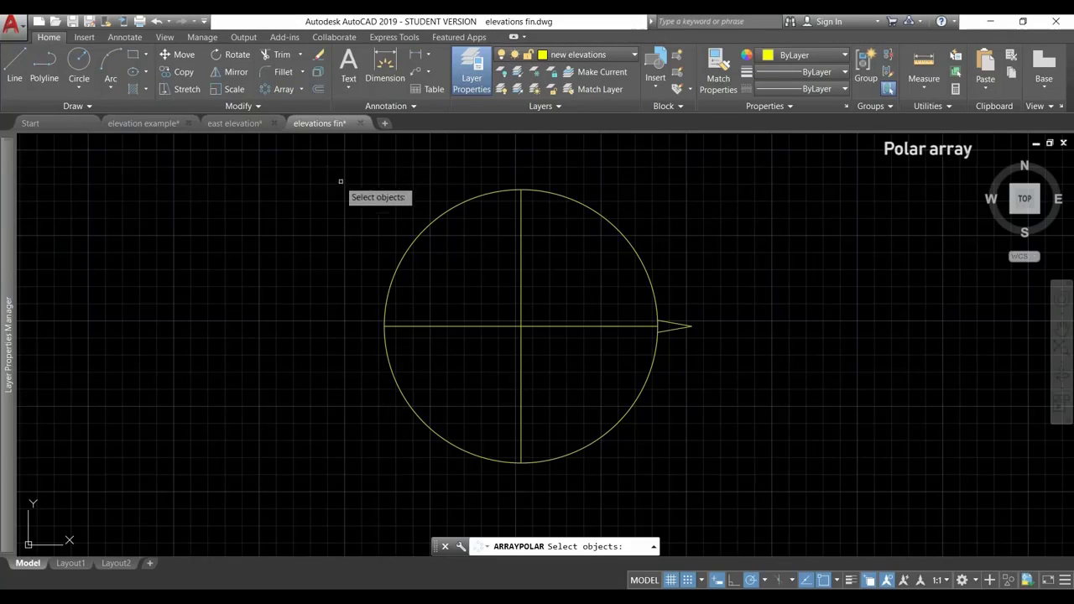
left_click(676, 328)
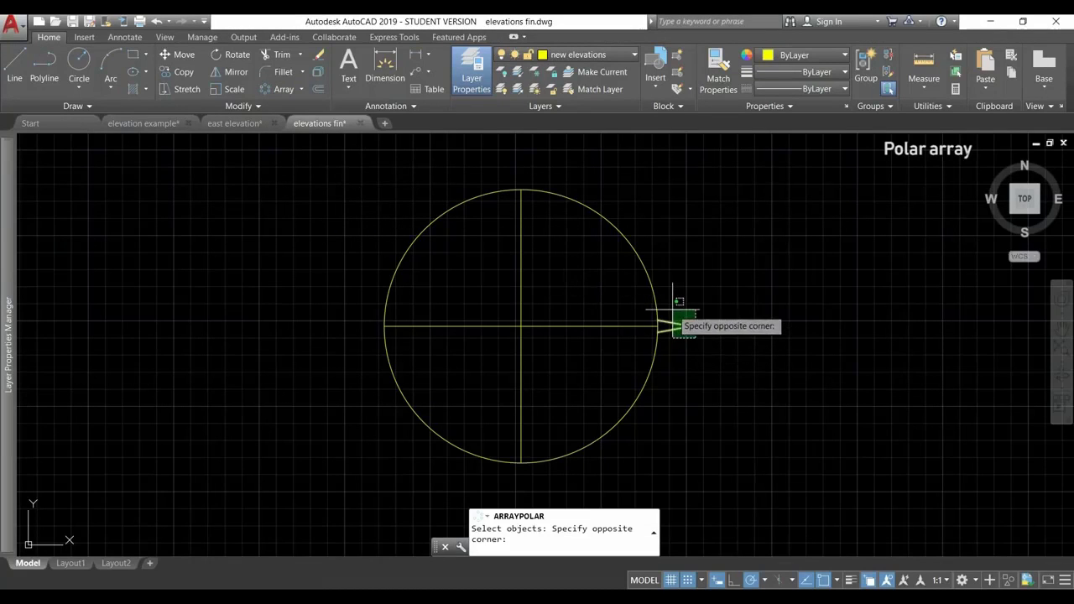
left_click(680, 323)
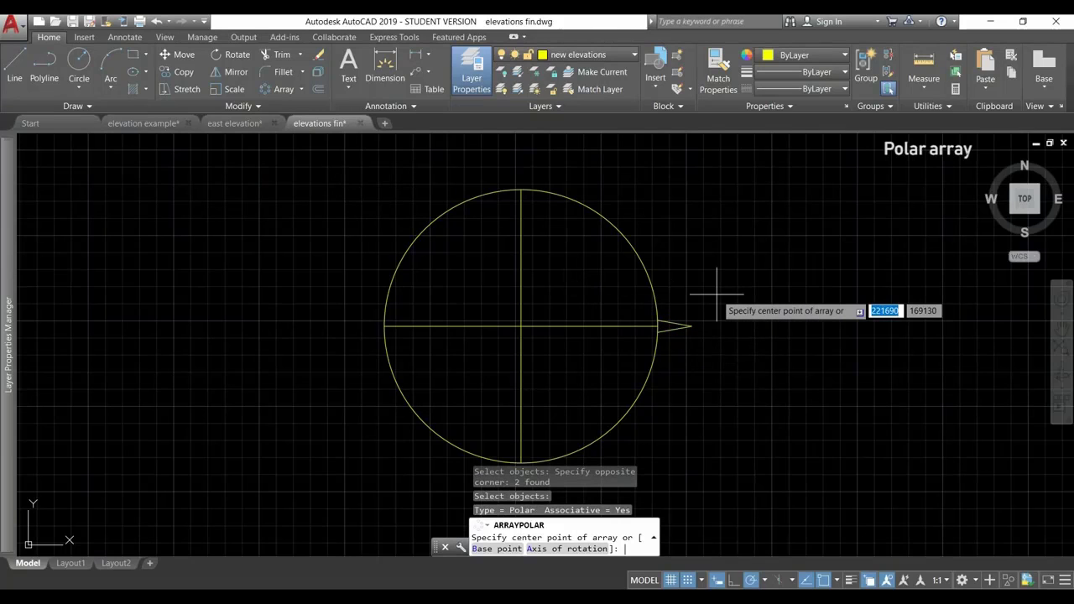
mouse_move(603, 355)
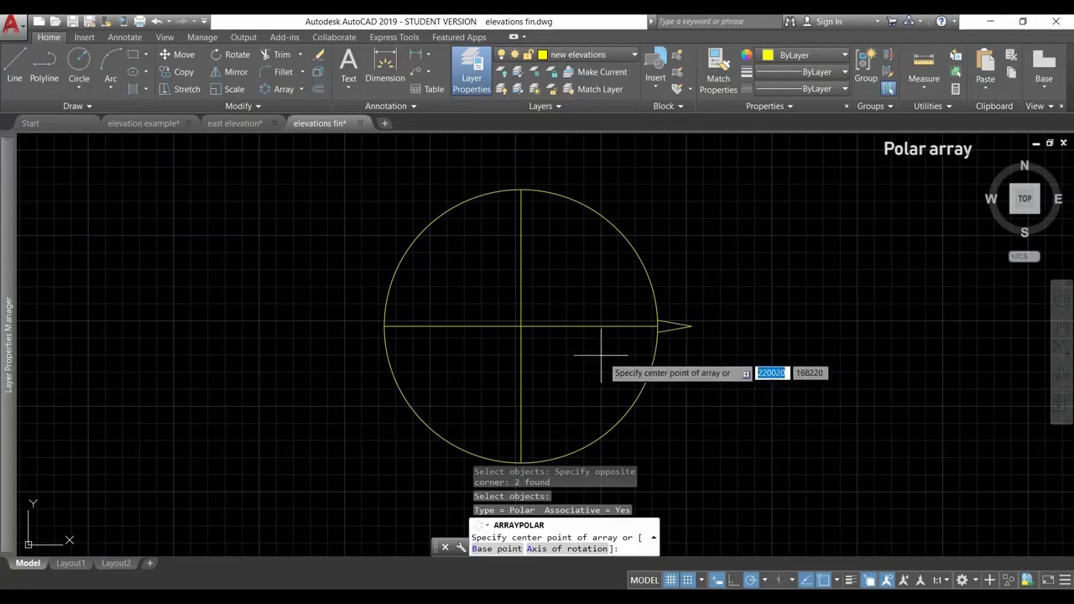
mouse_move(521, 327)
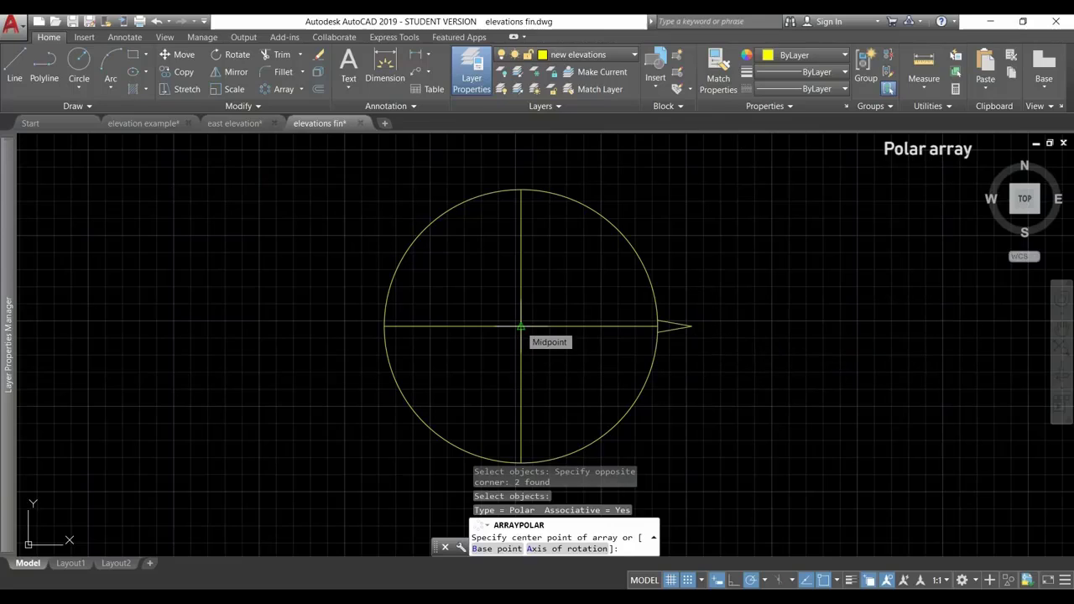
left_click(520, 326)
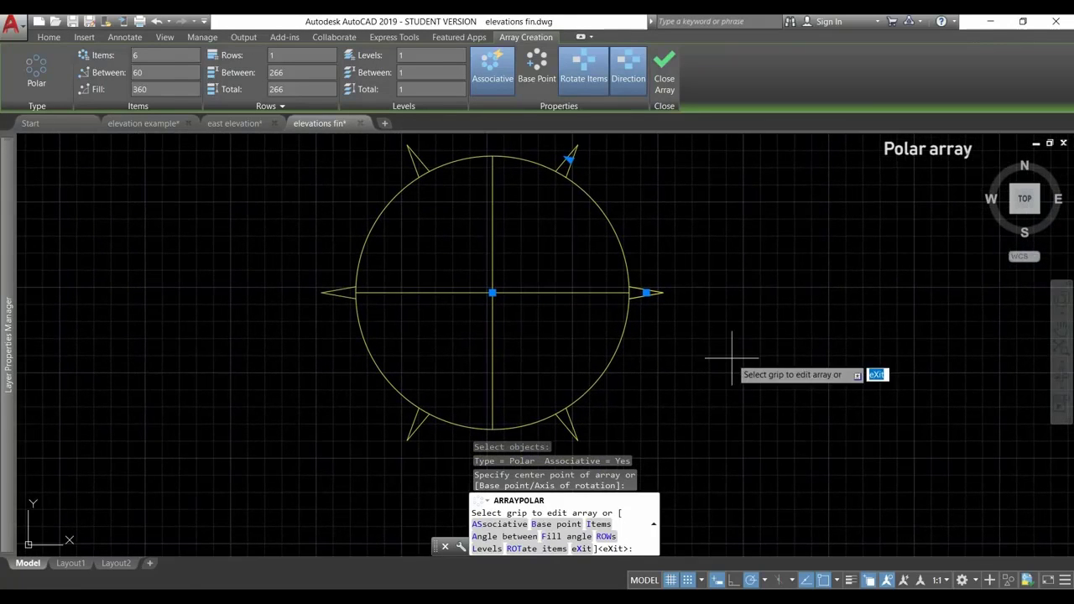
mouse_move(201, 247)
type("12")
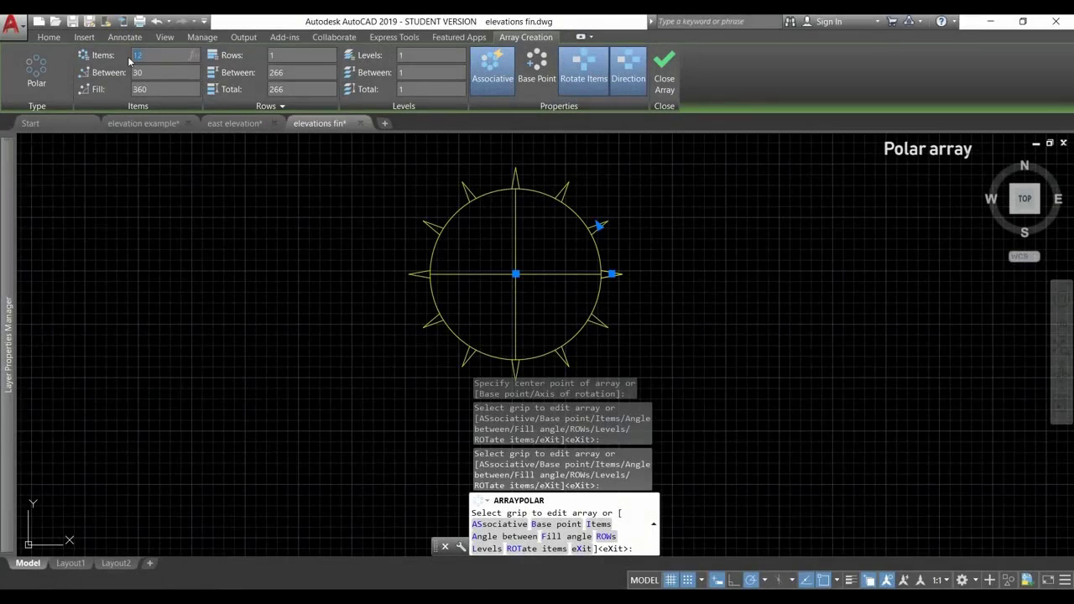
Step: Change the polar array's Items count, typing 10
left_click(151, 55)
type("24")
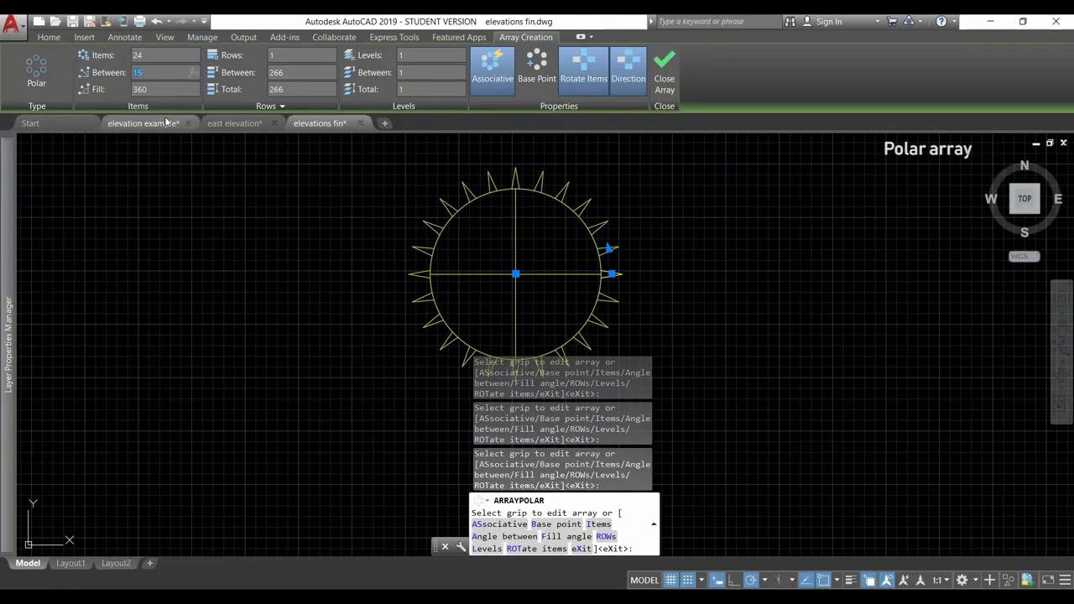
mouse_move(171, 102)
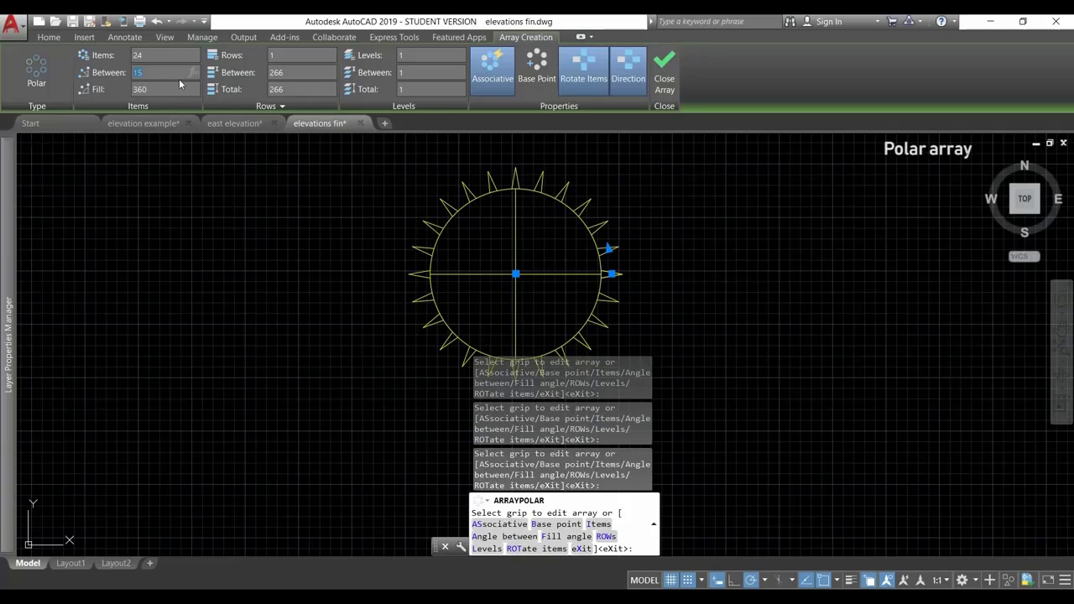
type("1062")
left_click(302, 55)
type("5")
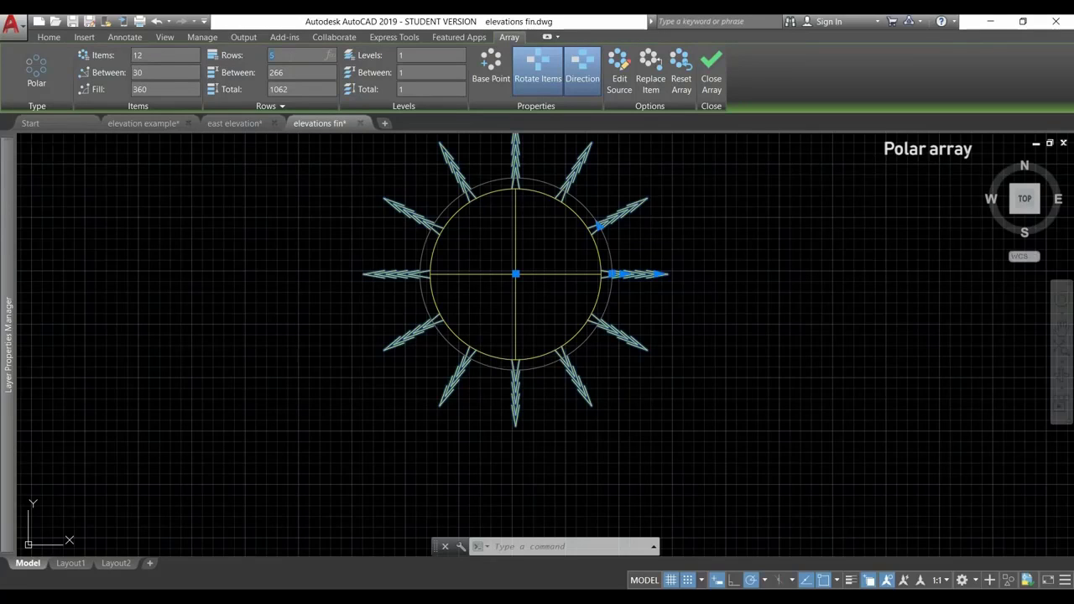
Step: Set the polar array to 12 items and 5 rows, keeping 266 between rows
left_click(300, 72)
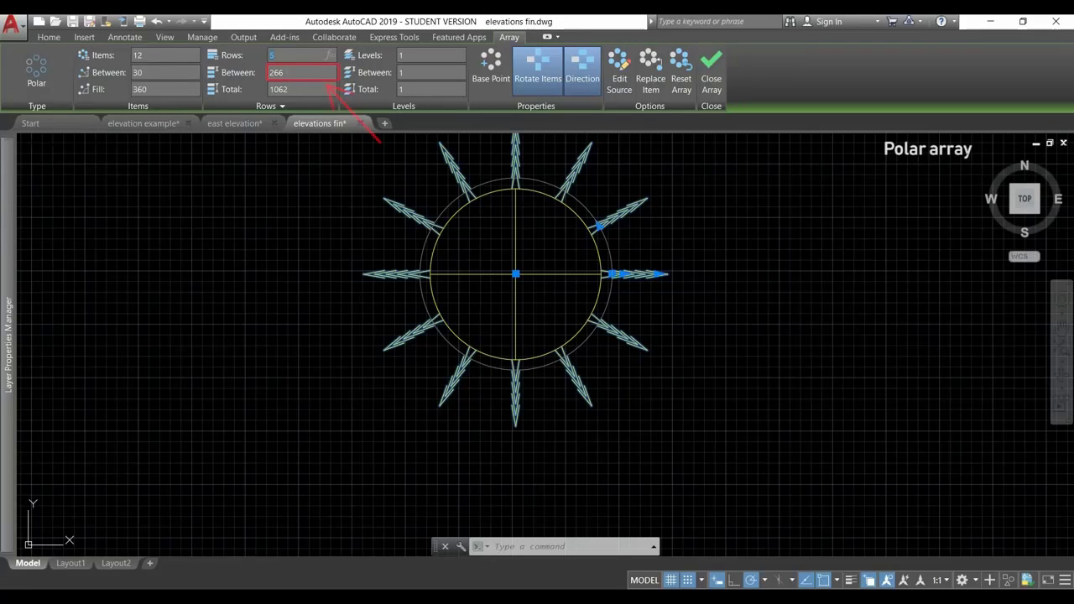
left_click(285, 72)
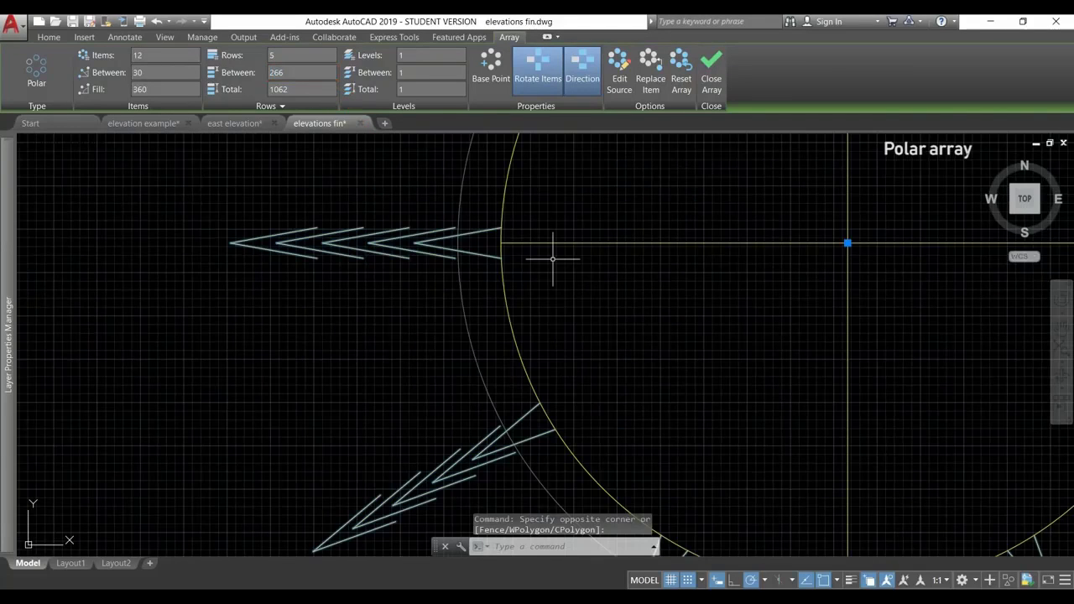
left_click(302, 72)
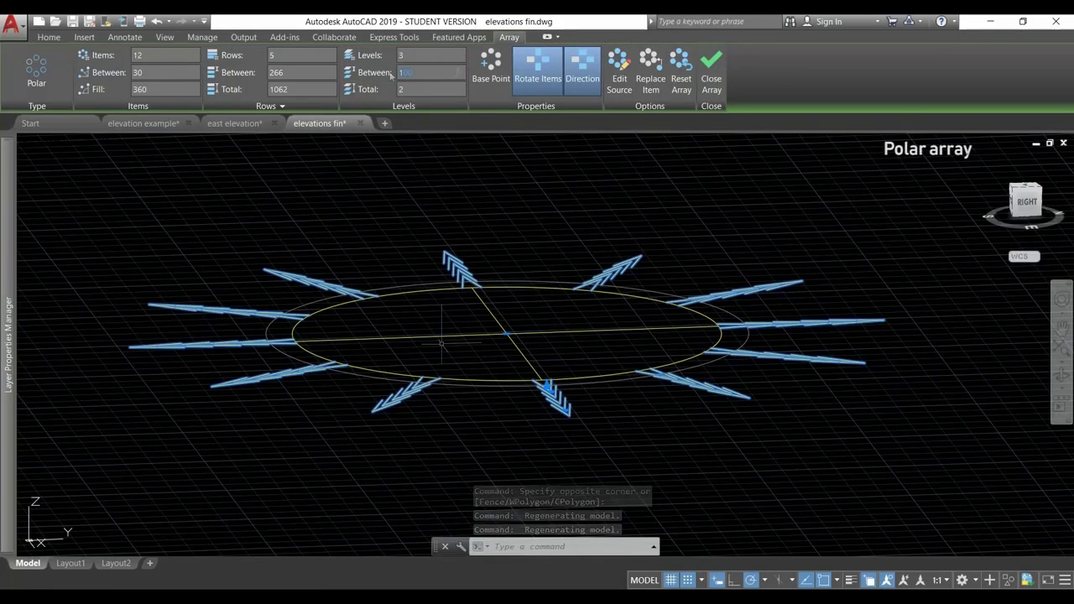
Step: Stack the arrow array into 3 levels spaced 300 apart
type("300")
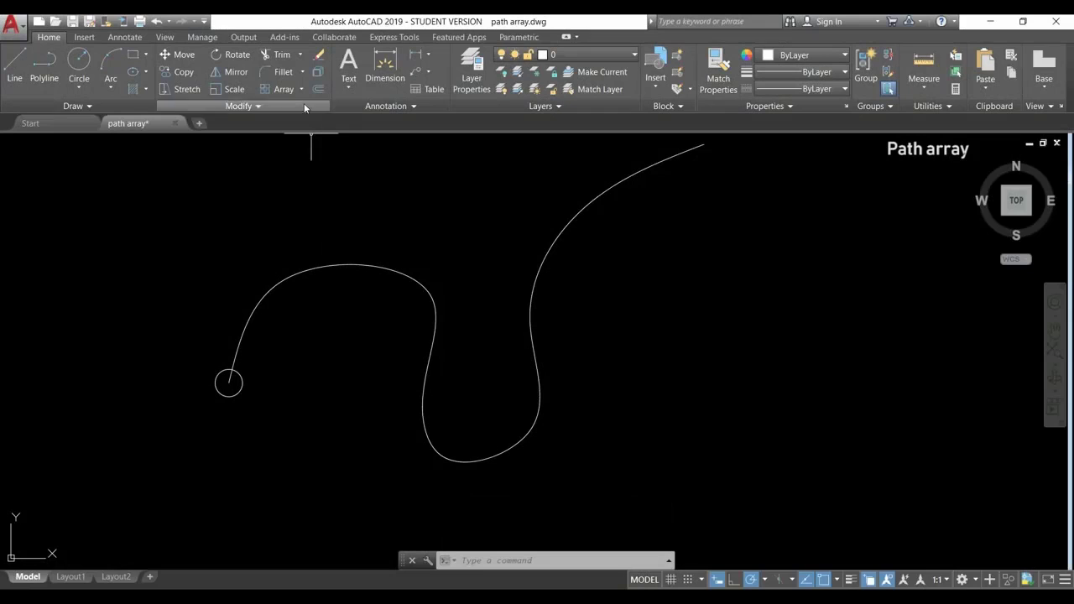
Step: Path-array the small circle along the curve and adjust its item spacing grip
left_click(285, 89)
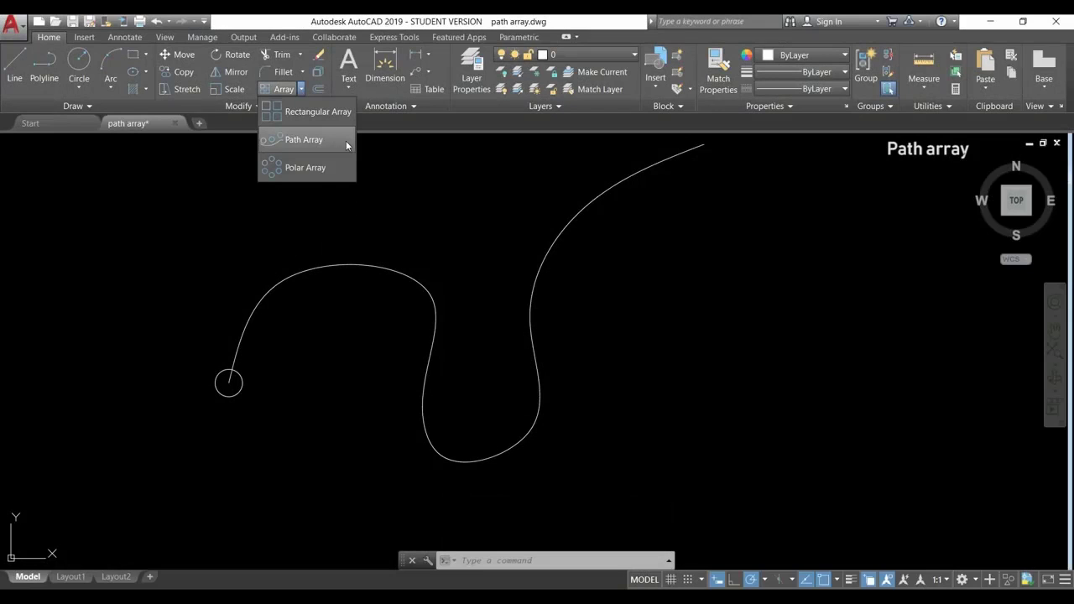
left_click(304, 139)
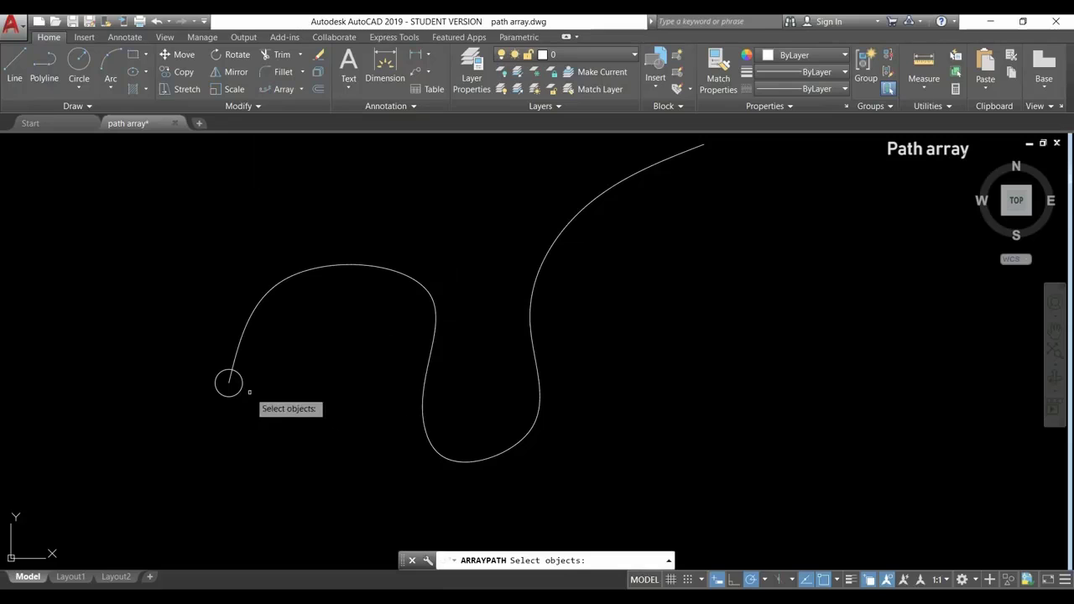
left_click(229, 383)
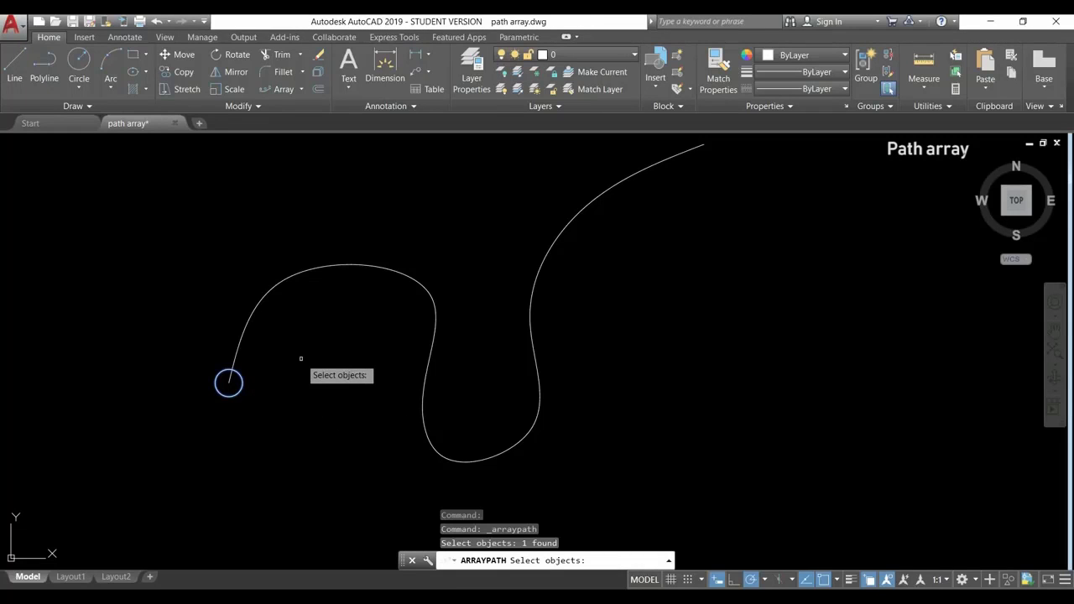
key("enter")
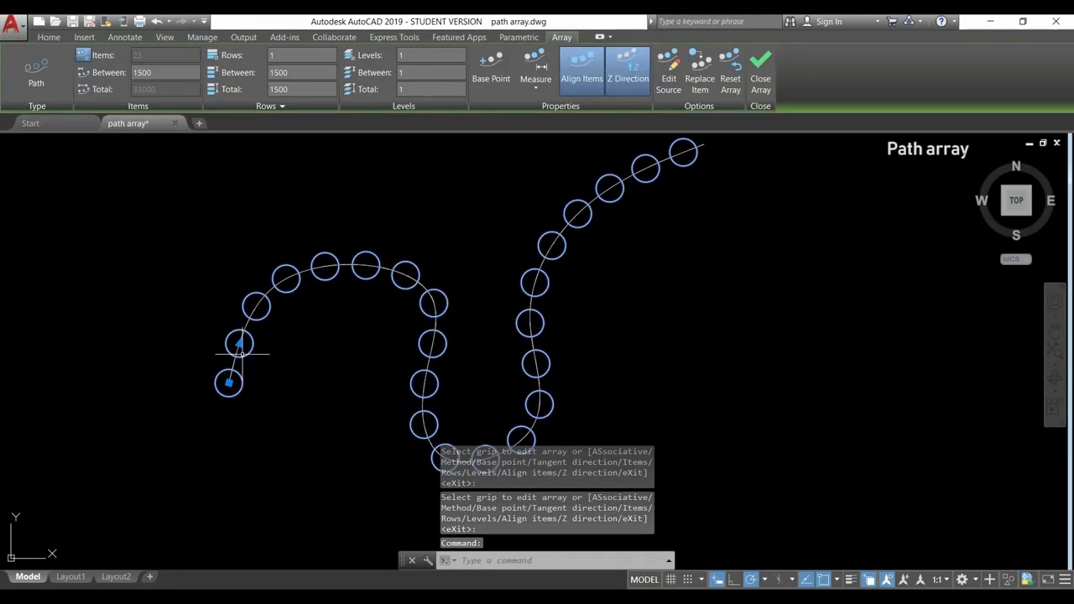
left_click(240, 357)
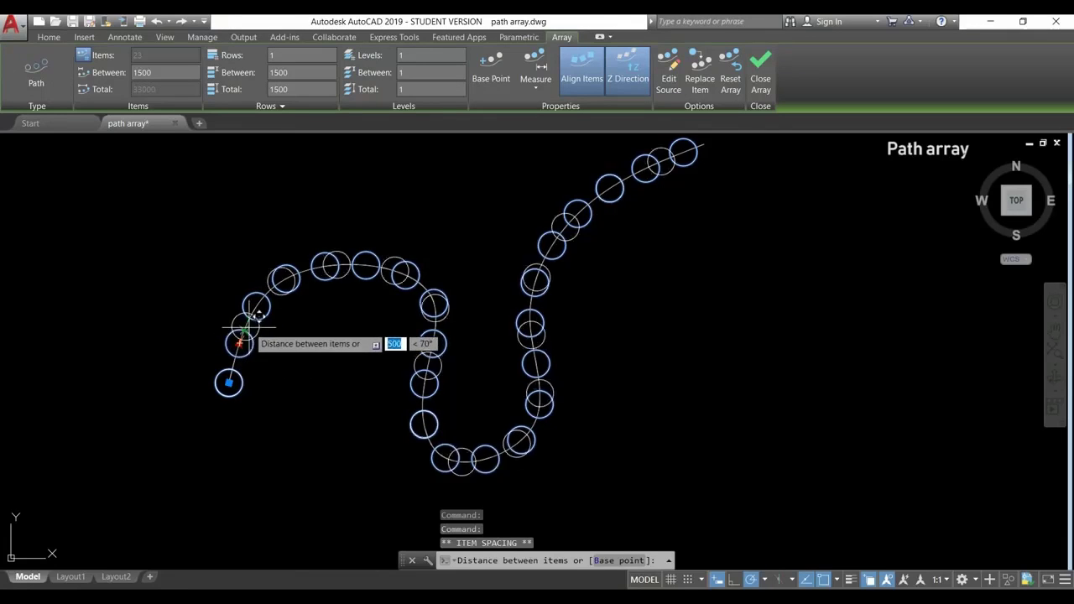